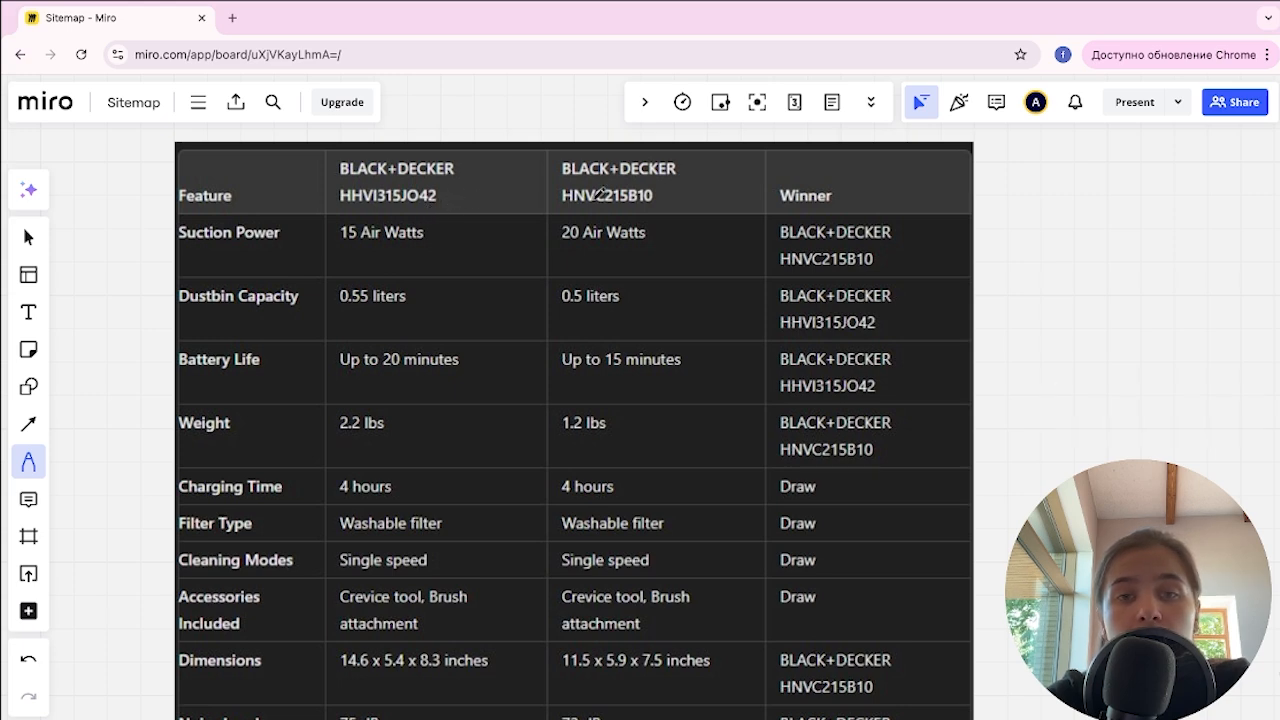
mouse_move(584, 212)
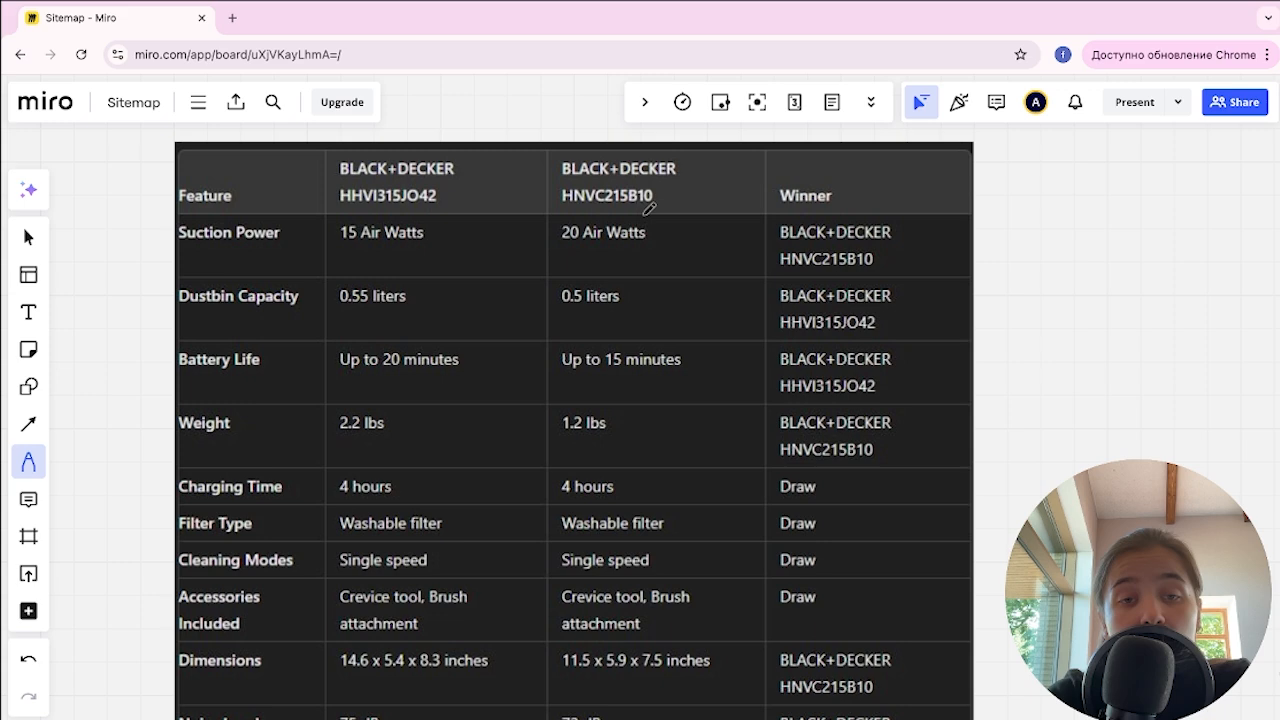
mouse_move(608, 184)
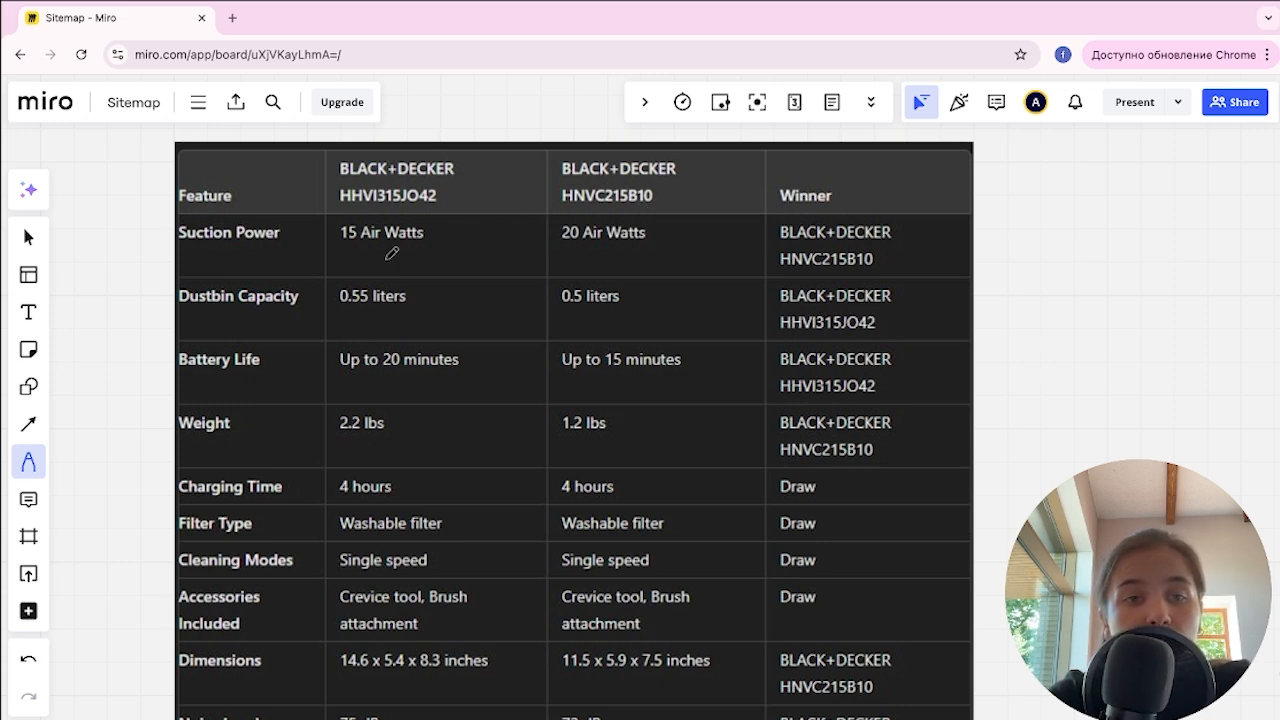
mouse_move(588, 248)
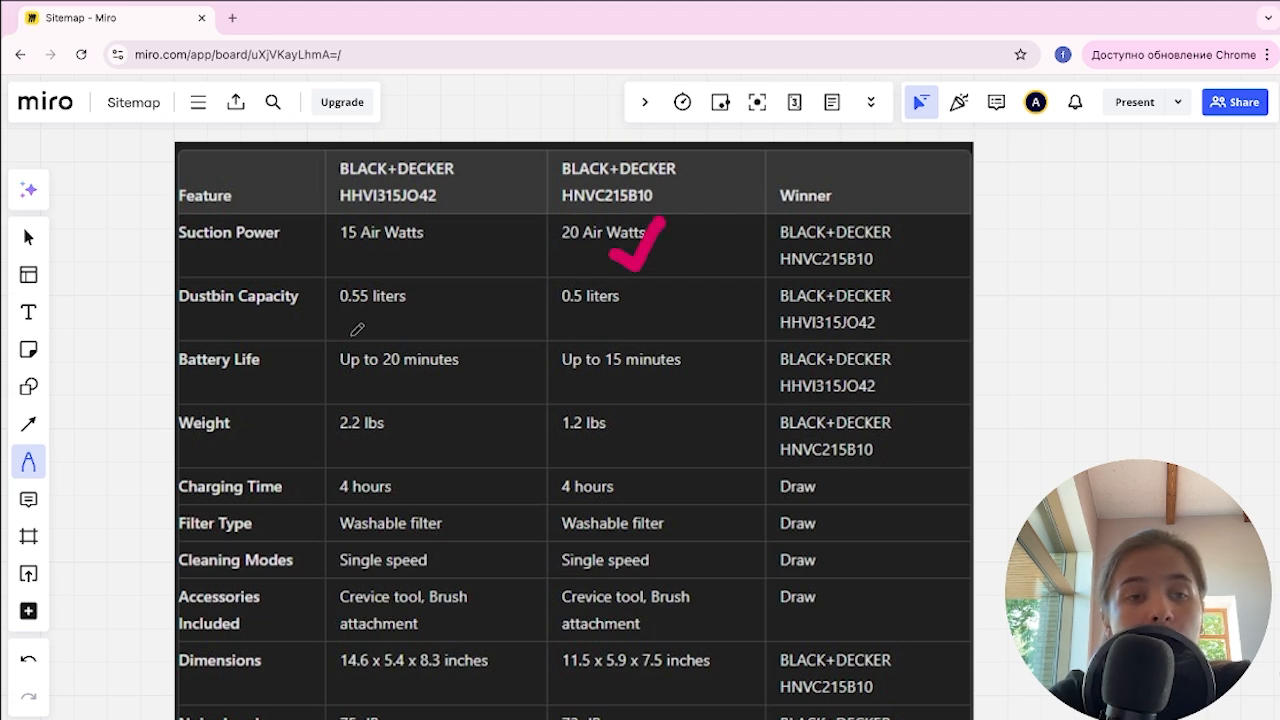
mouse_move(364, 304)
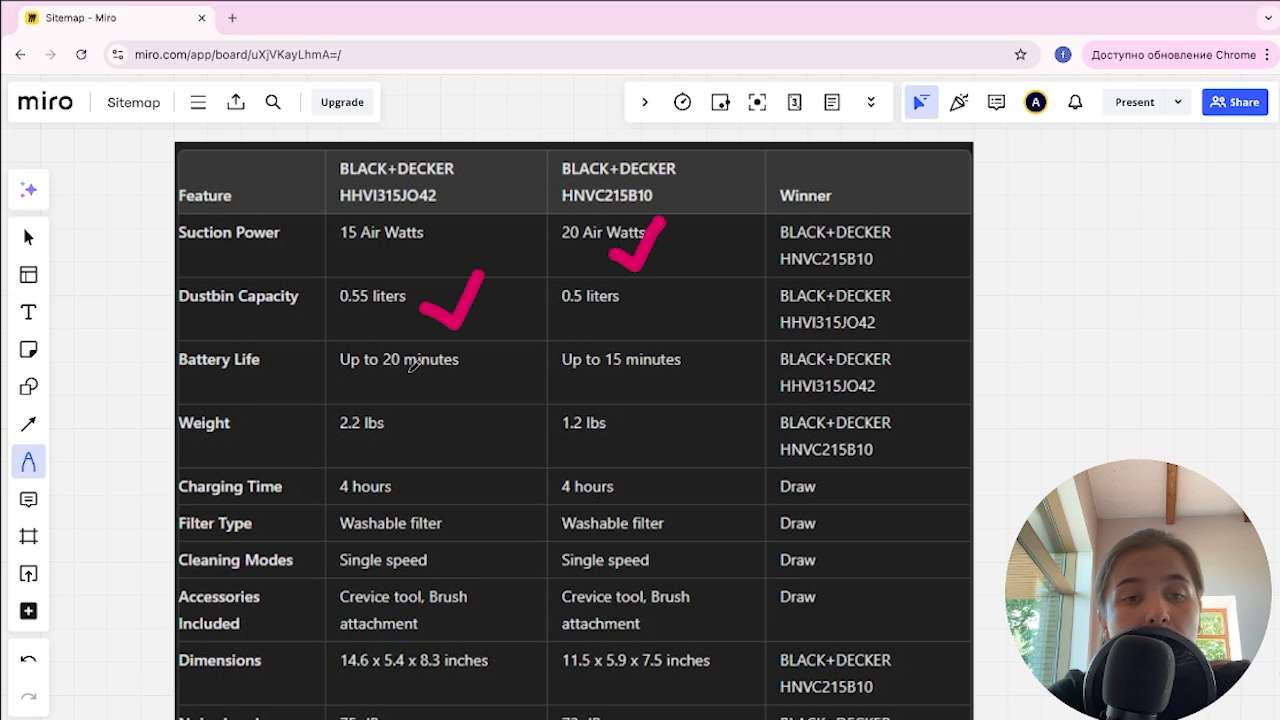
mouse_move(620, 364)
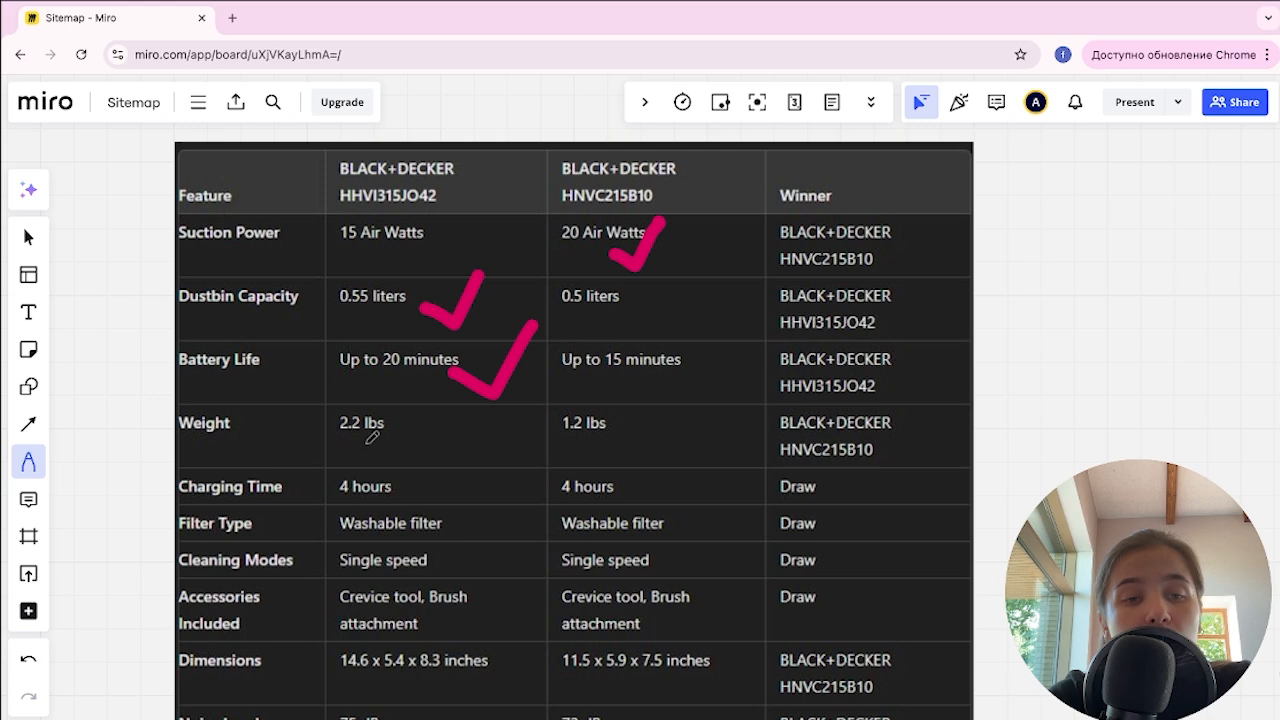
mouse_move(630, 436)
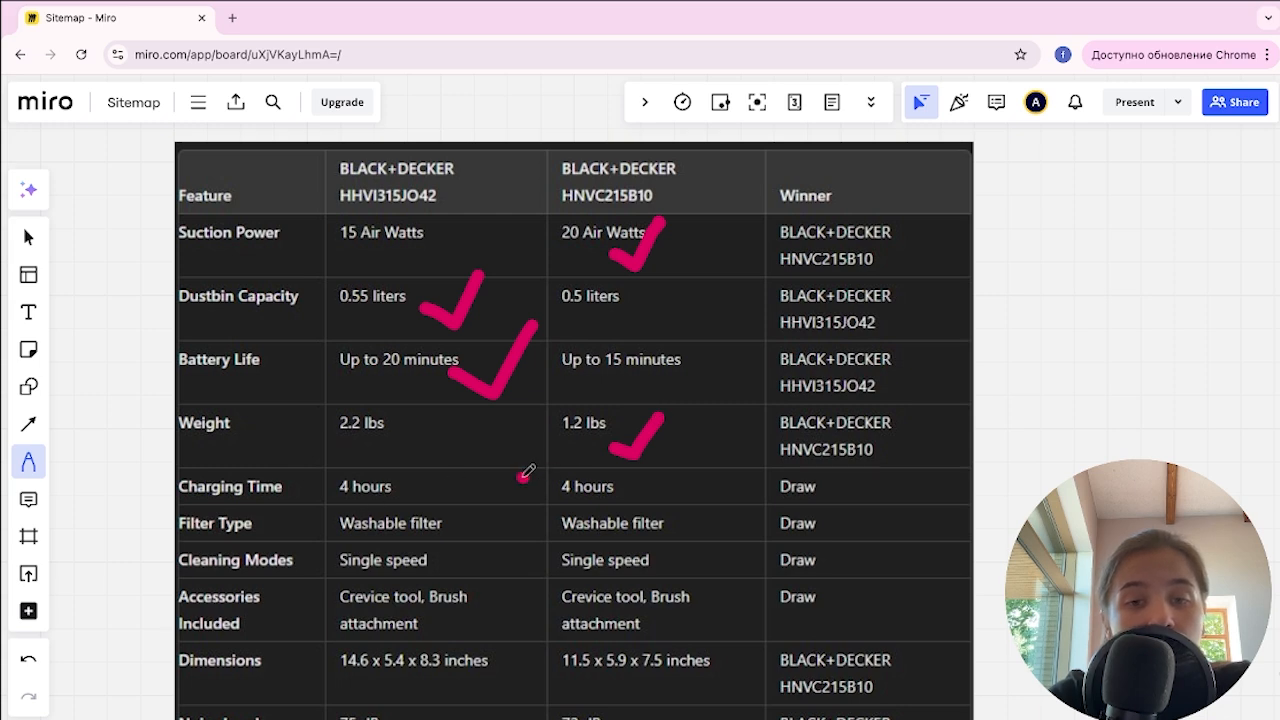
Step: Draw pink tie dashes on the Charging Time, Filter Type, Cleaning Modes and Accessories Included rows
left_click_drag(520, 486, 576, 520)
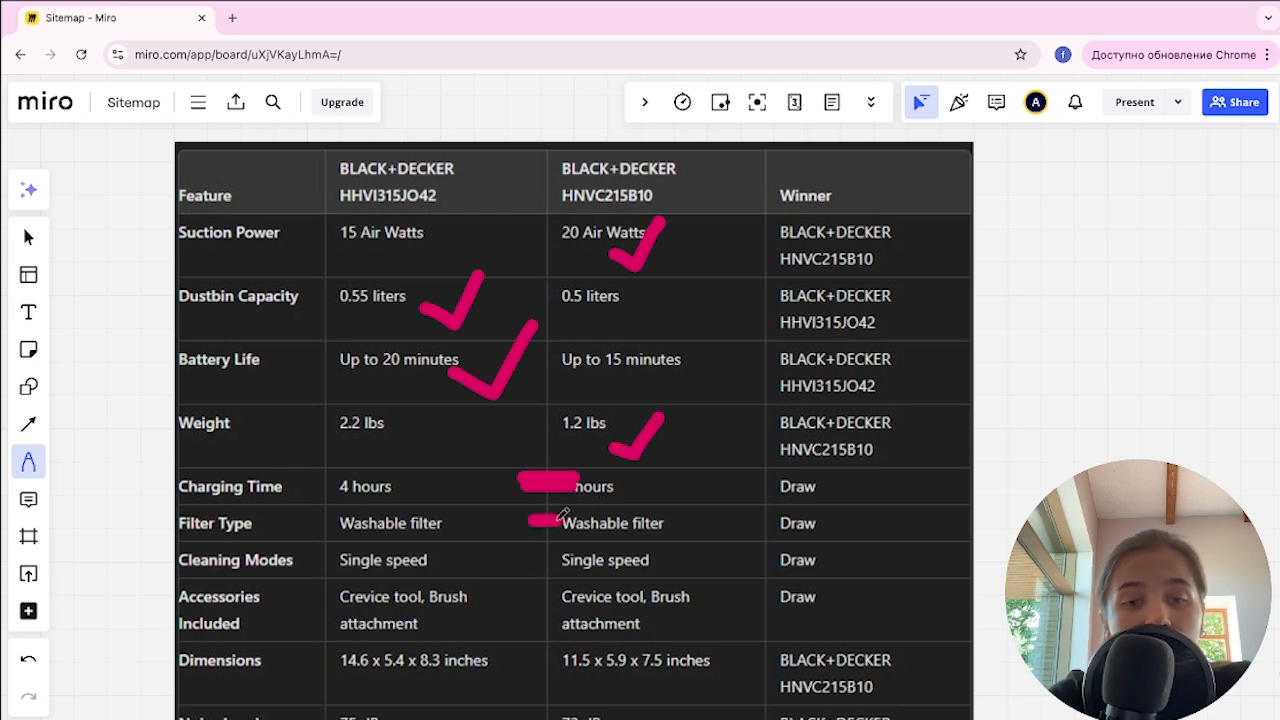
left_click_drag(530, 516, 564, 540)
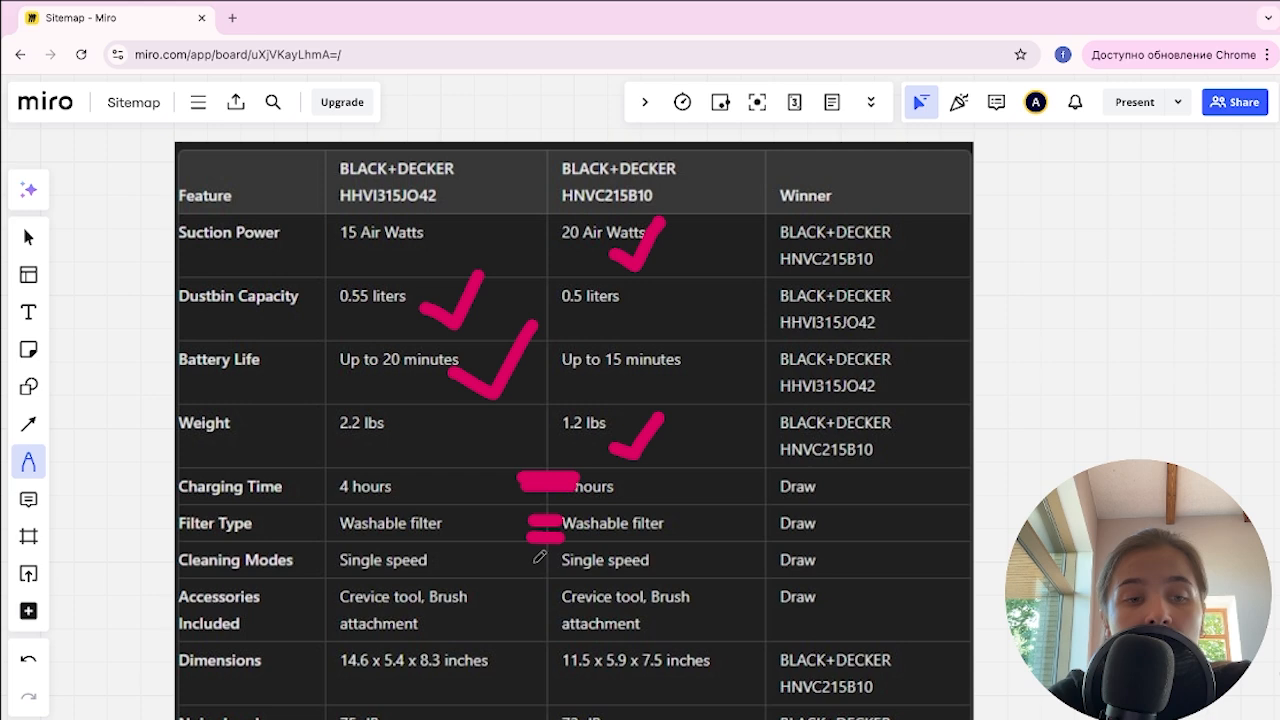
left_click_drag(540, 560, 556, 576)
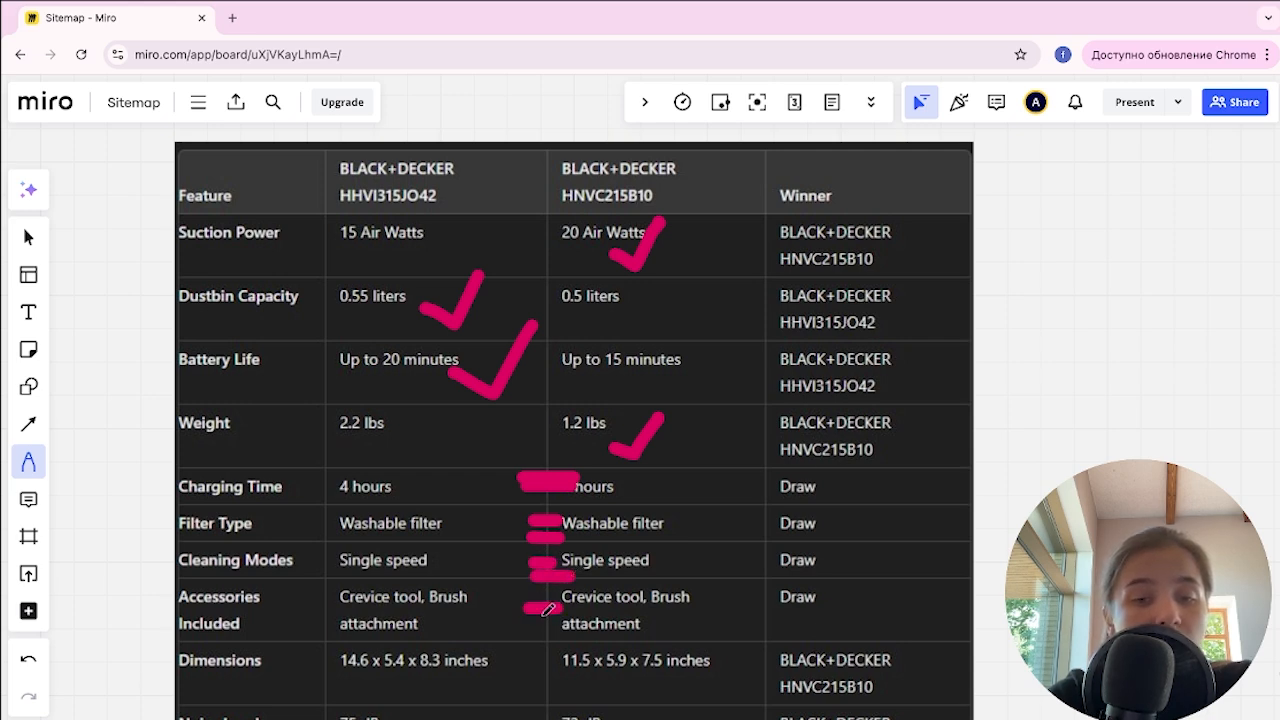
left_click_drag(524, 612, 570, 618)
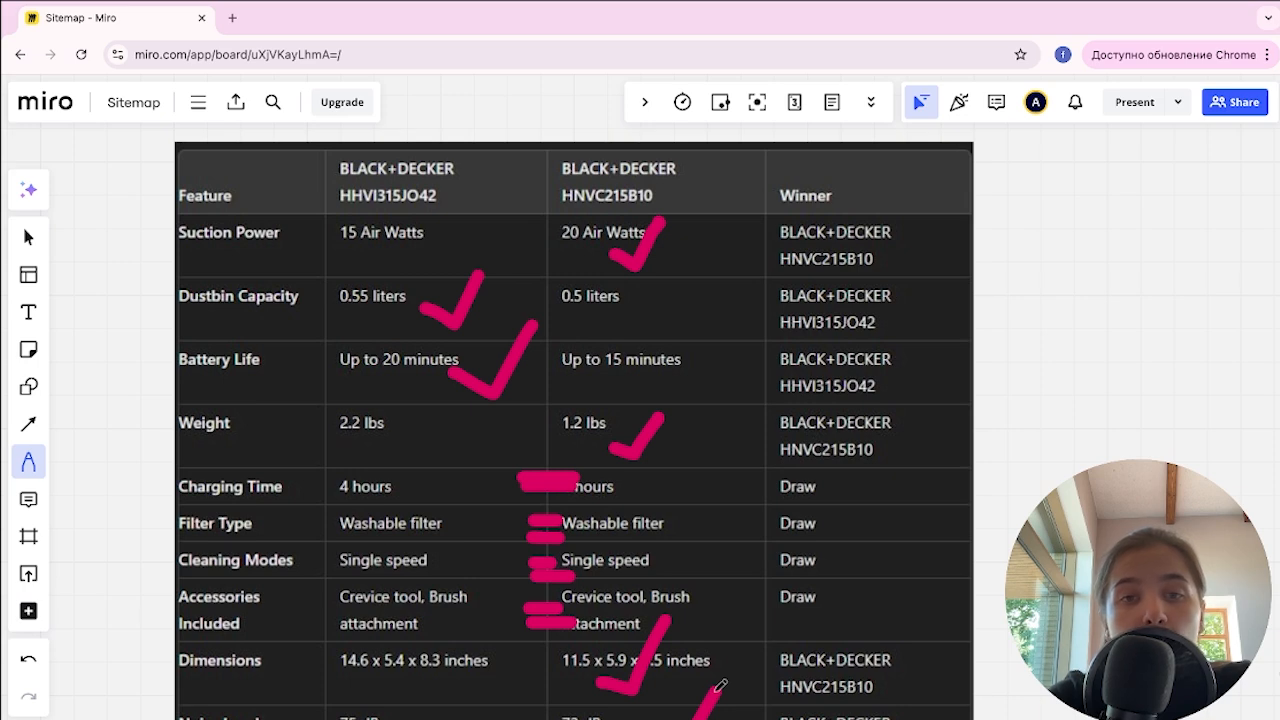
mouse_move(710, 420)
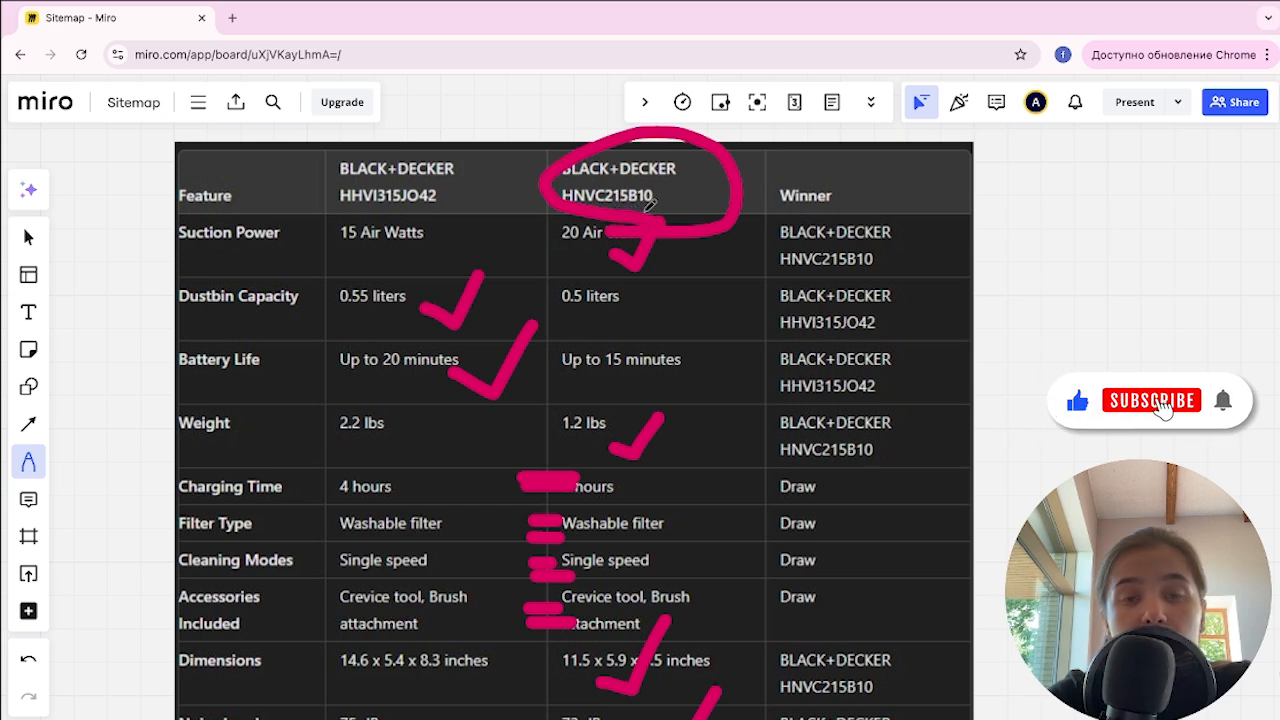
Step: Circle the BLACK+DECKER HNVC215B10 column heading in pink as the winning model
left_click(1152, 400)
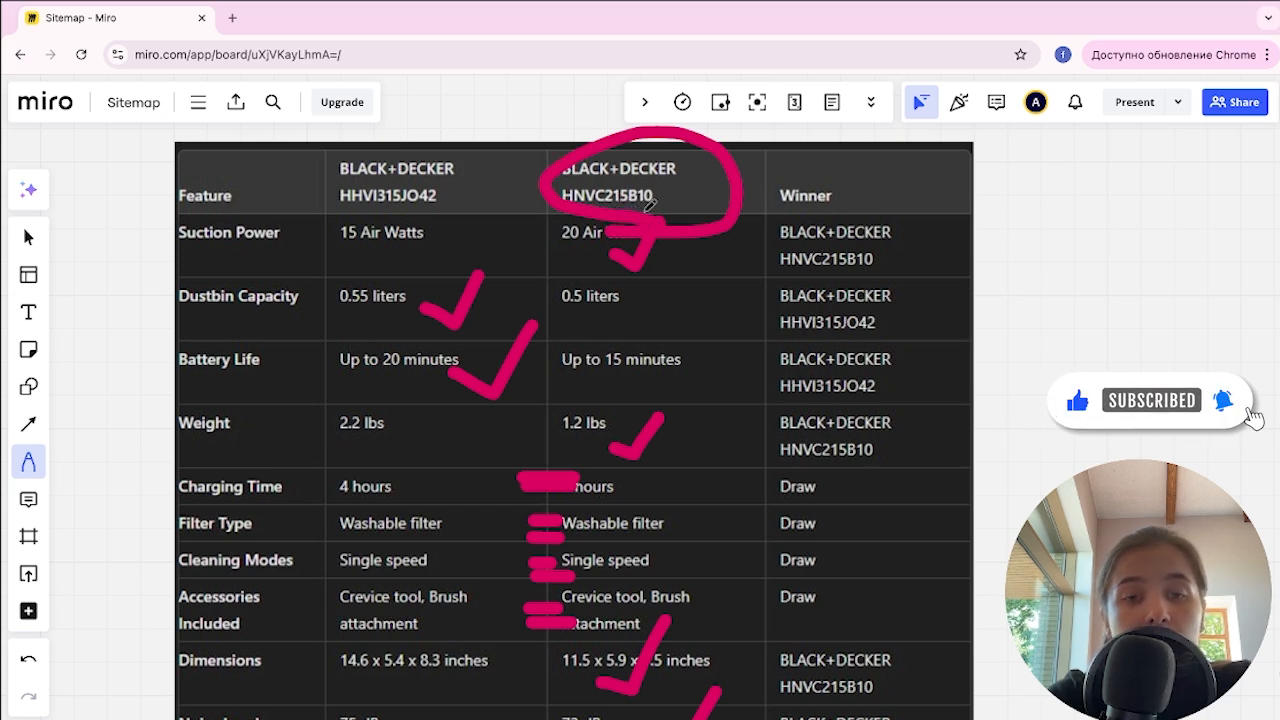